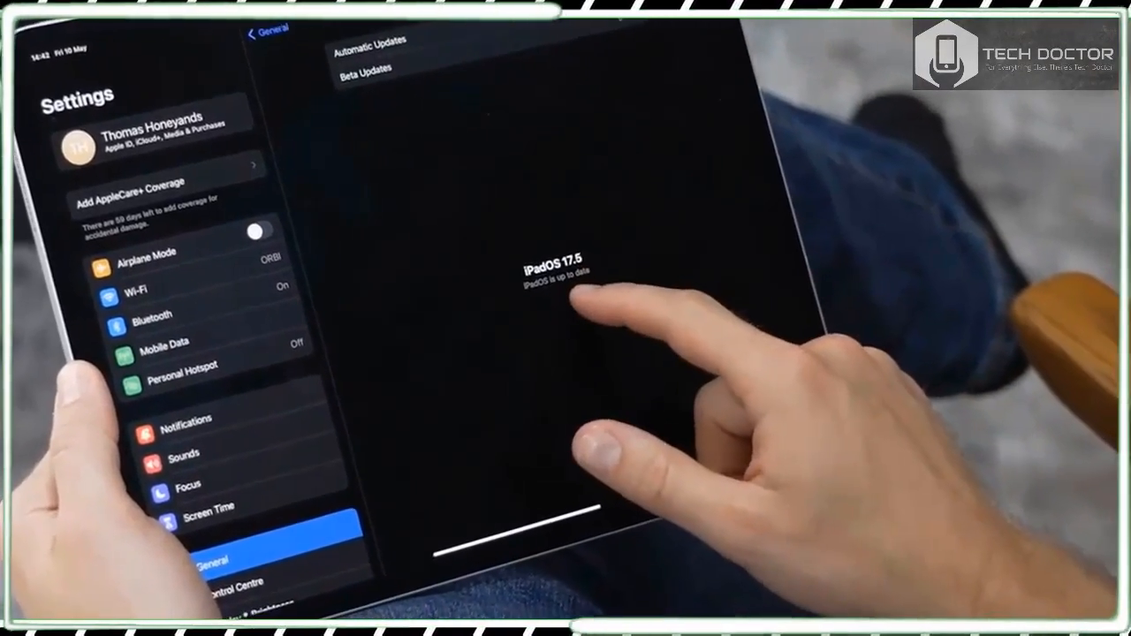
pyautogui.click(185, 375)
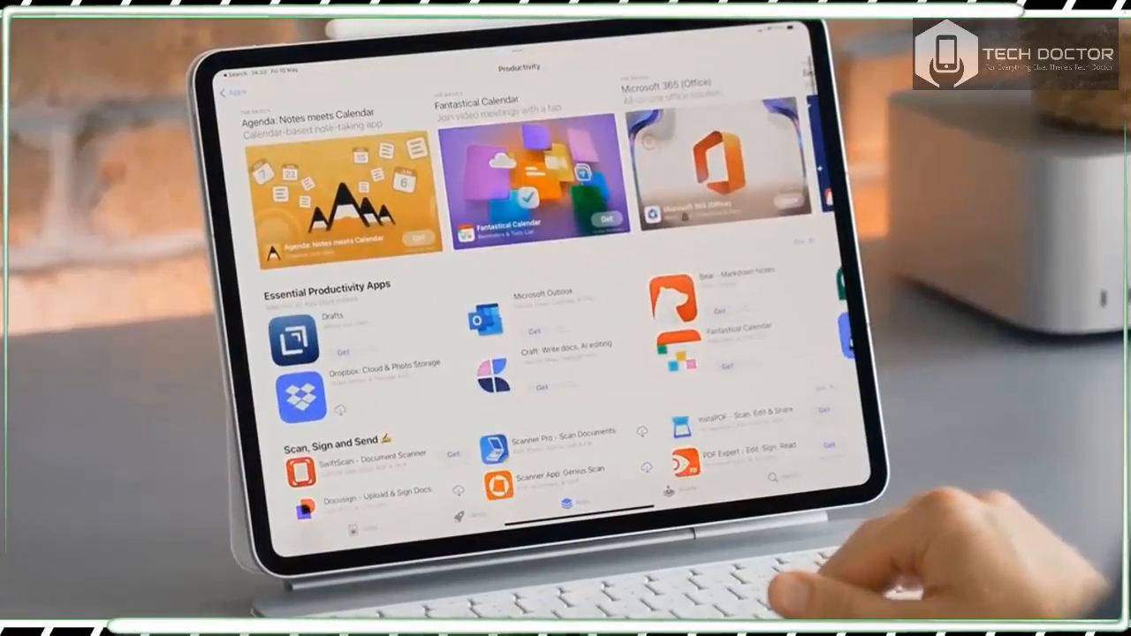
pyautogui.hscroll(3)
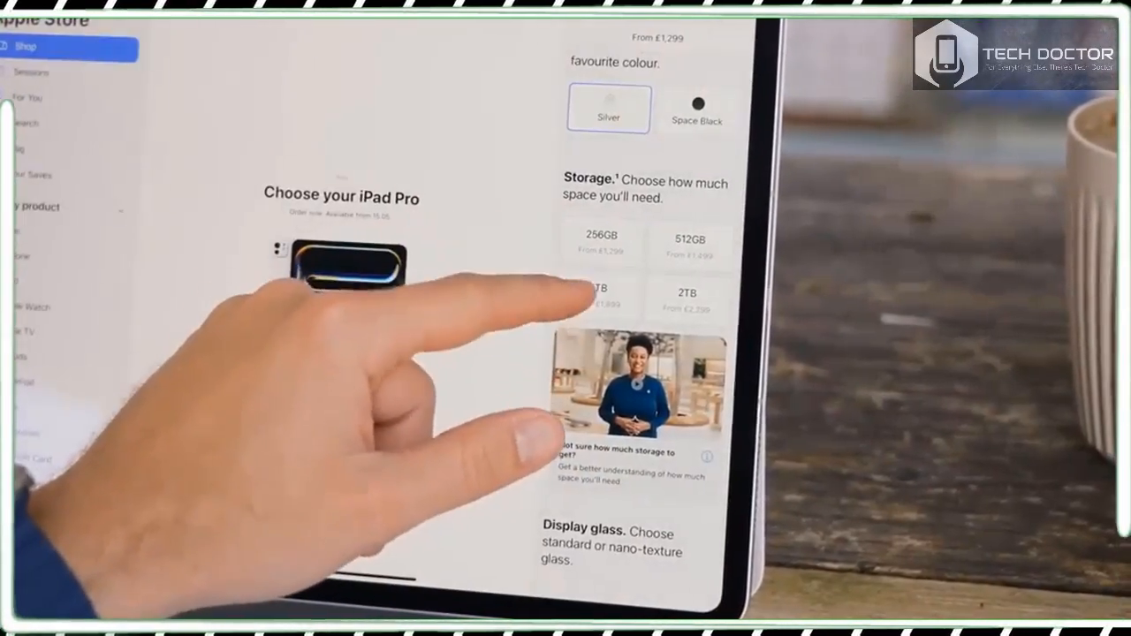
pyautogui.scroll(-3)
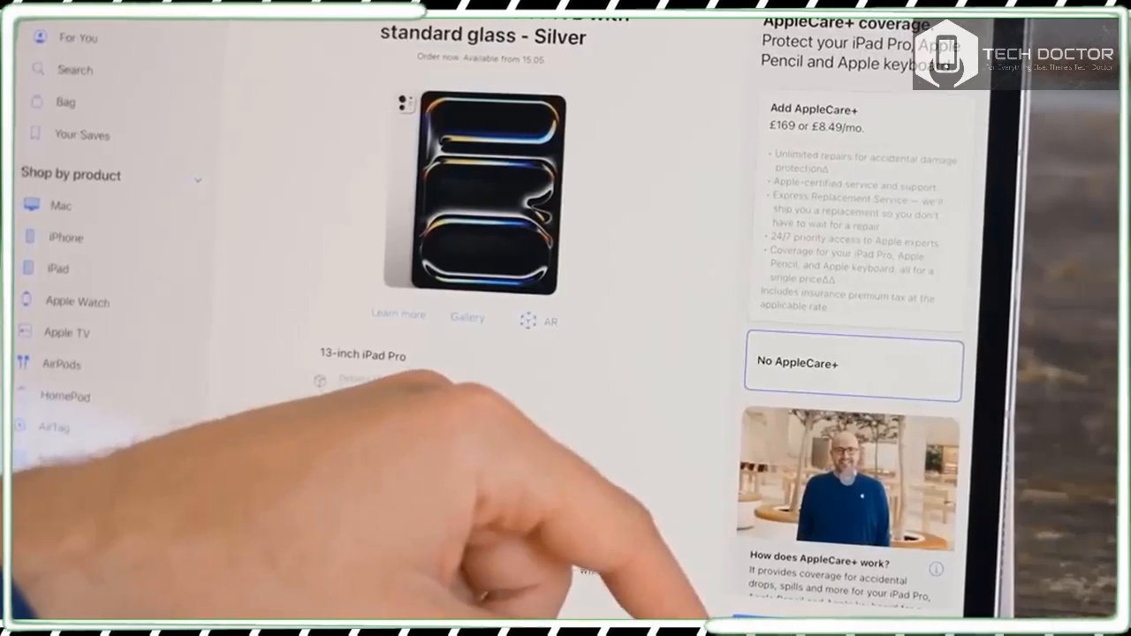
pyautogui.scroll(-3)
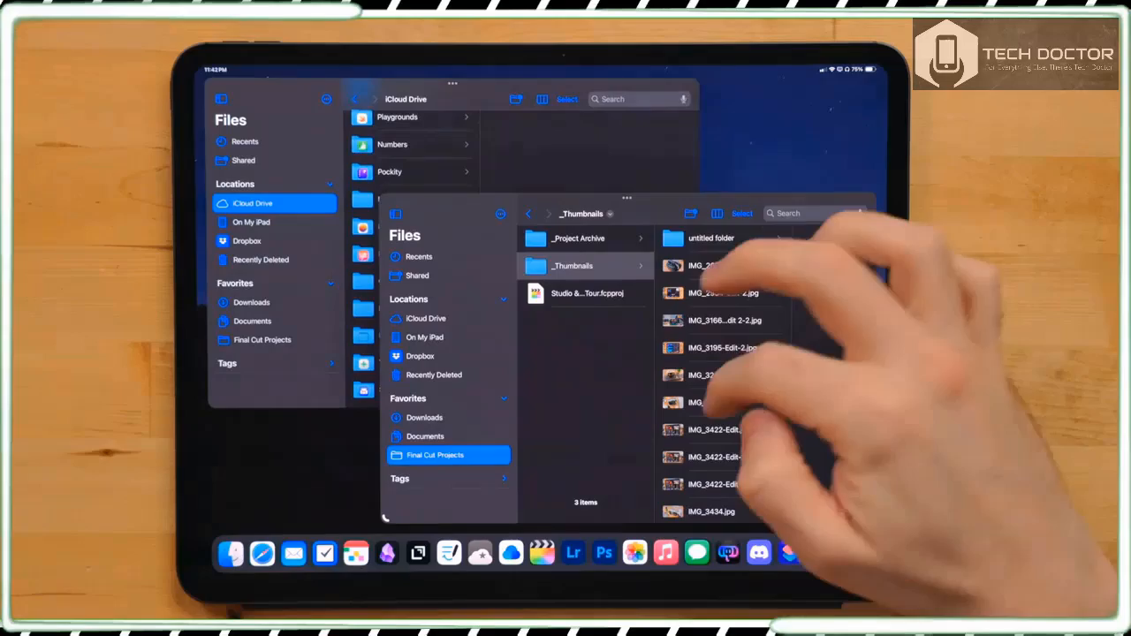
pyautogui.scroll(-3)
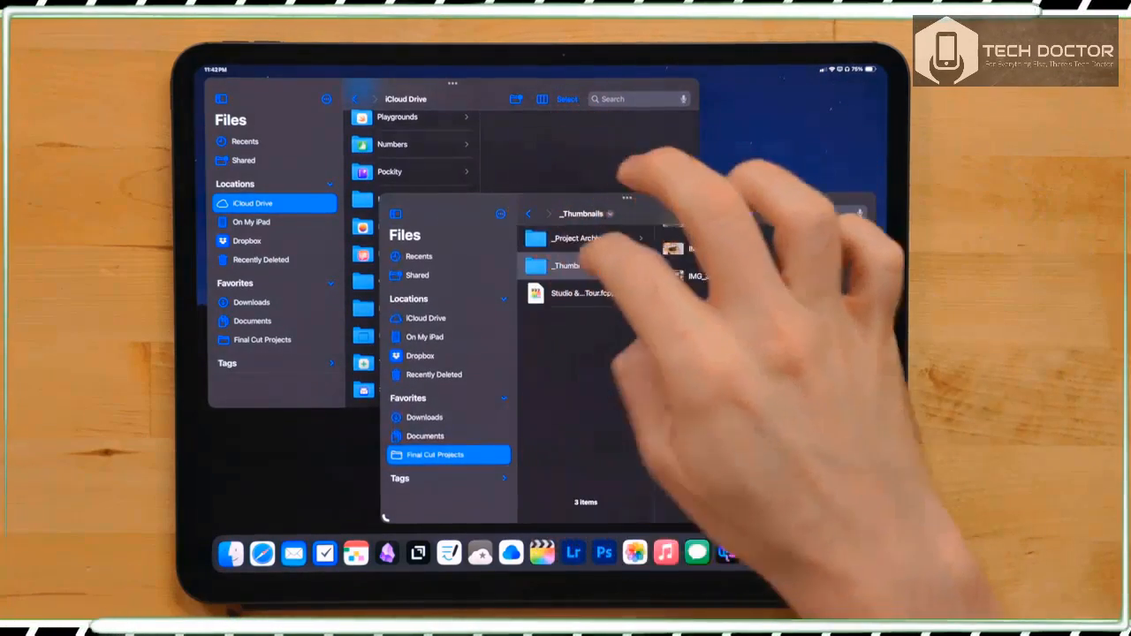
pyautogui.click(424, 337)
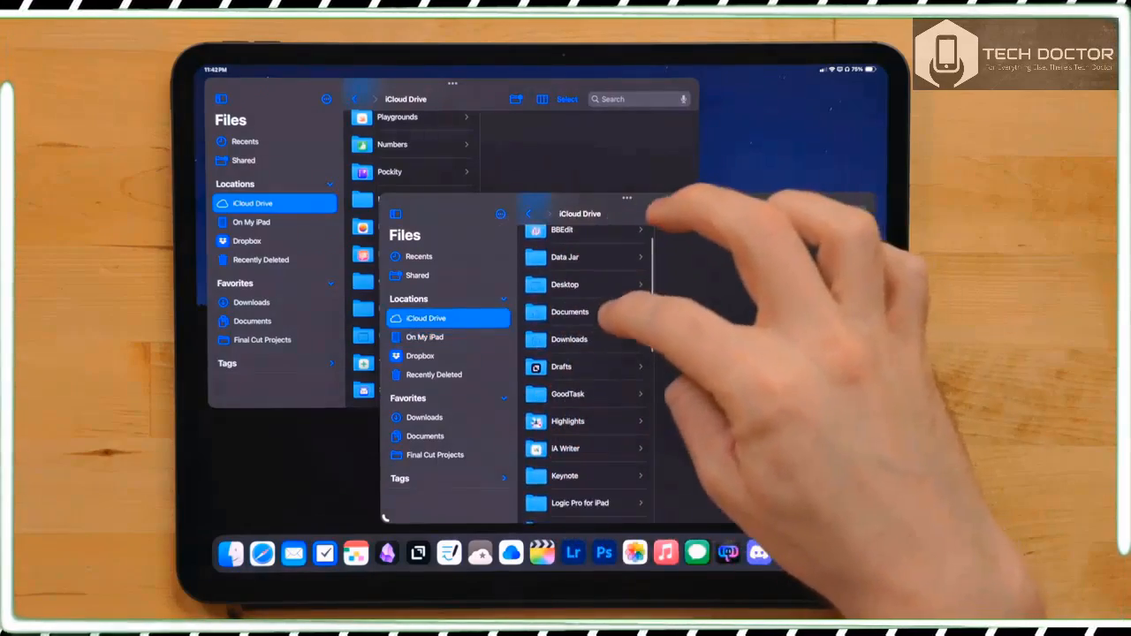
pyautogui.click(569, 311)
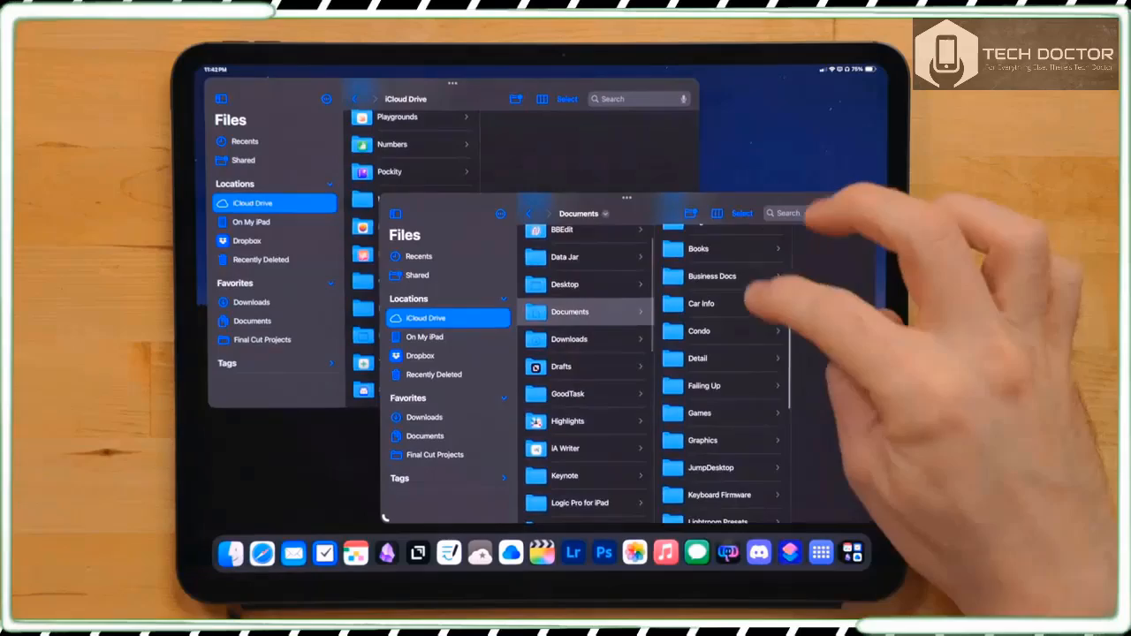
pyautogui.scroll(-3)
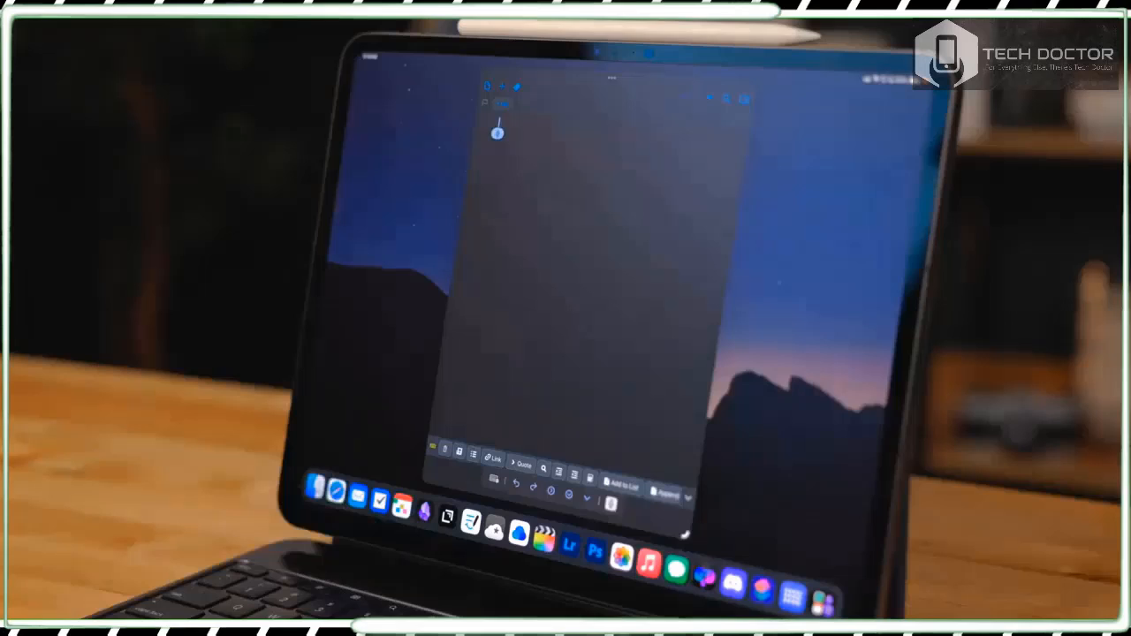
pyautogui.write('Hello world!')
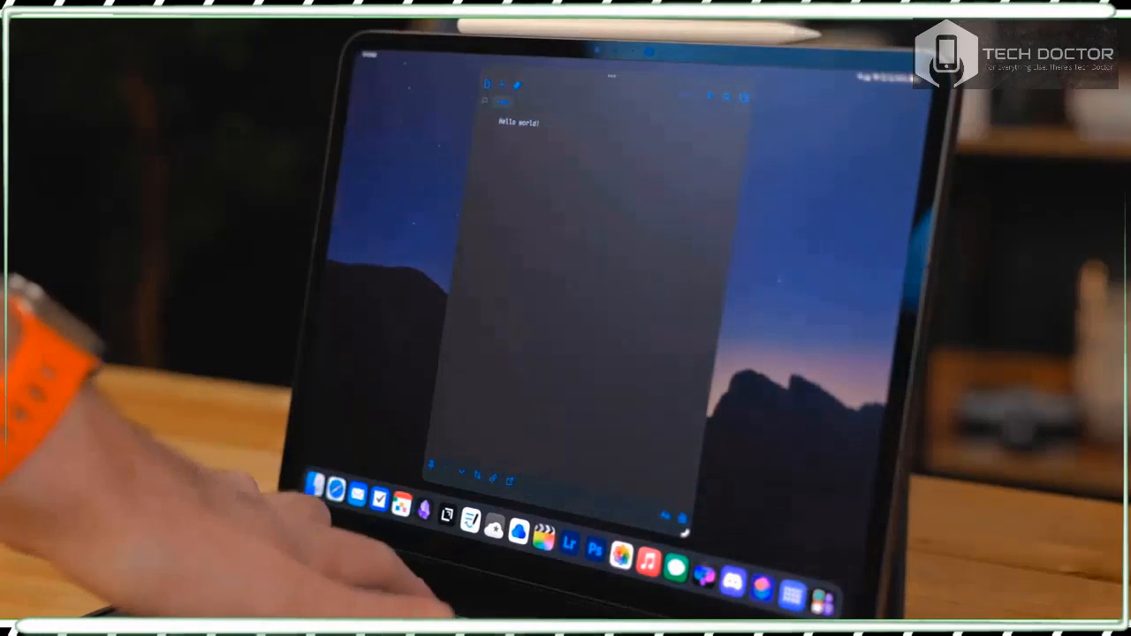